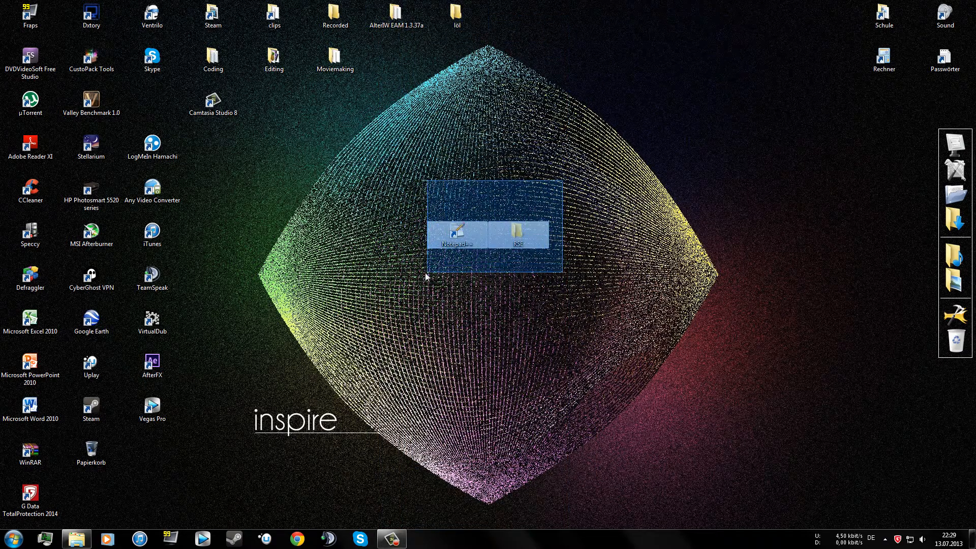
Open the RSE folder from the desktop after clearing stray icon selections.
click(651, 161)
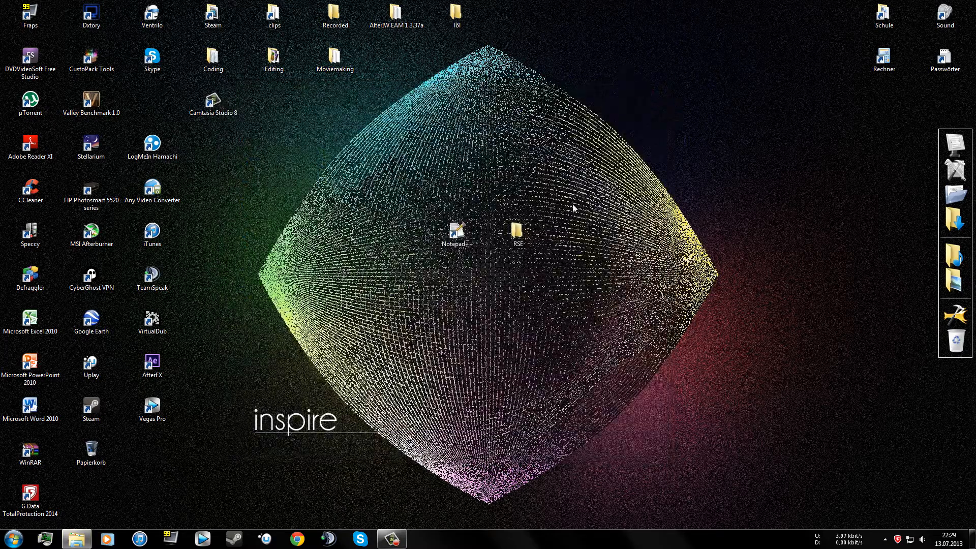
double_click(516, 233)
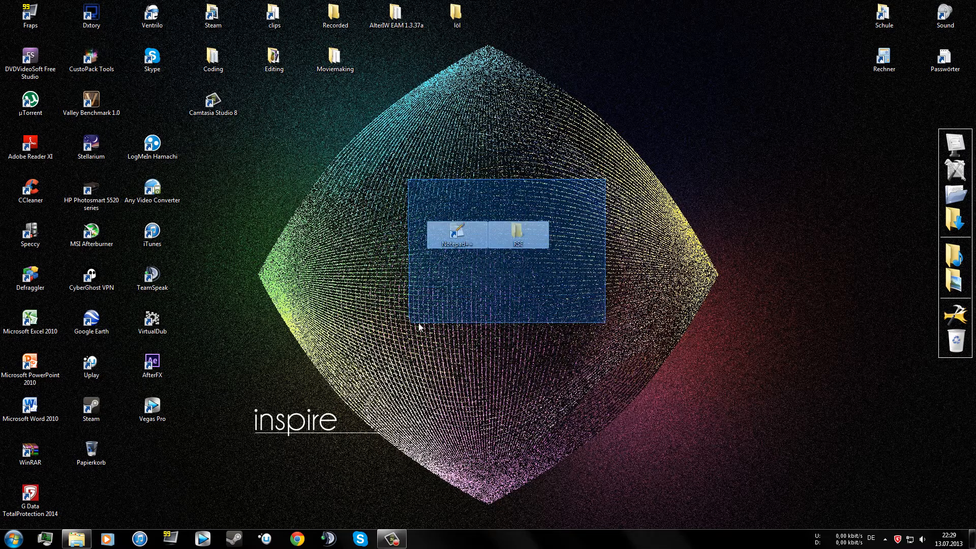
click(561, 281)
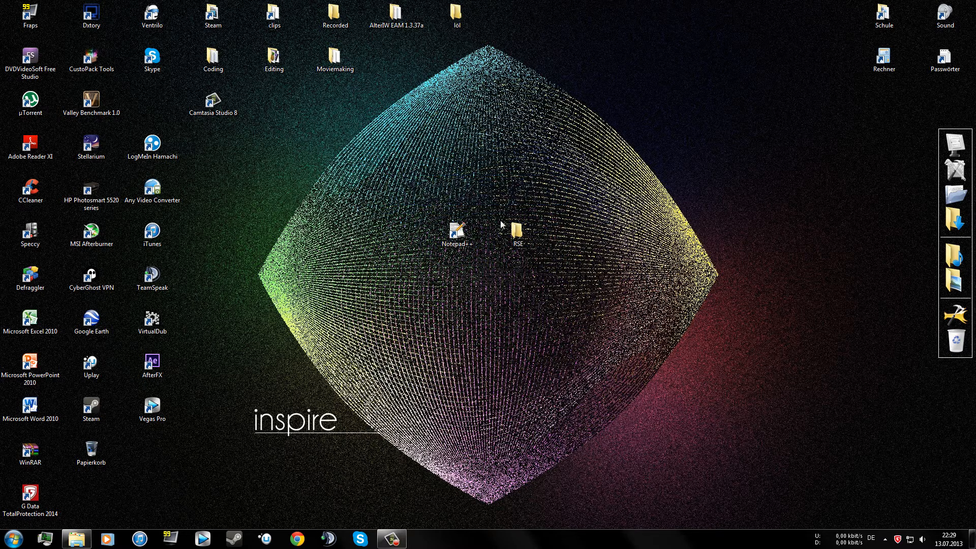
click(518, 233)
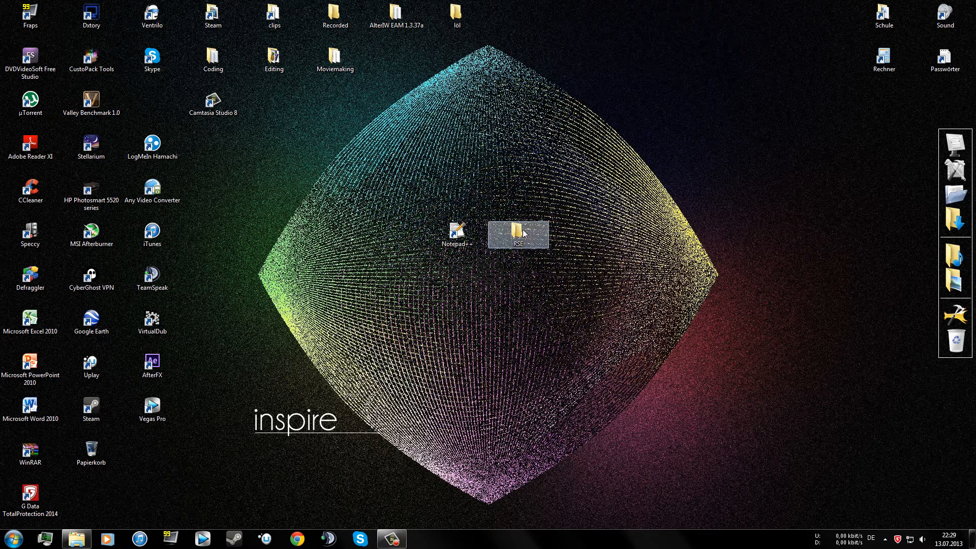
double_click(516, 231)
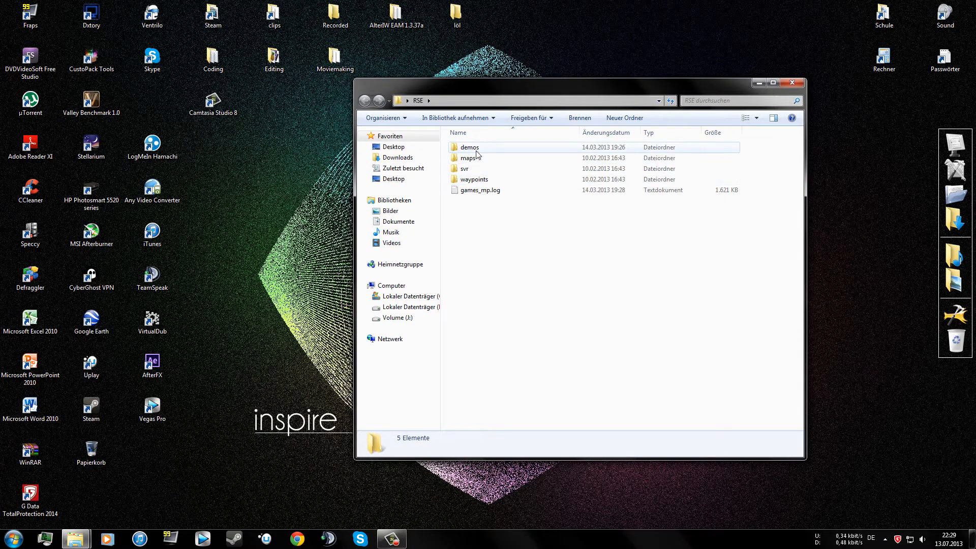
Navigate down through maps and mp into the gametypes folder holding _damage.gsc.
double_click(468, 157)
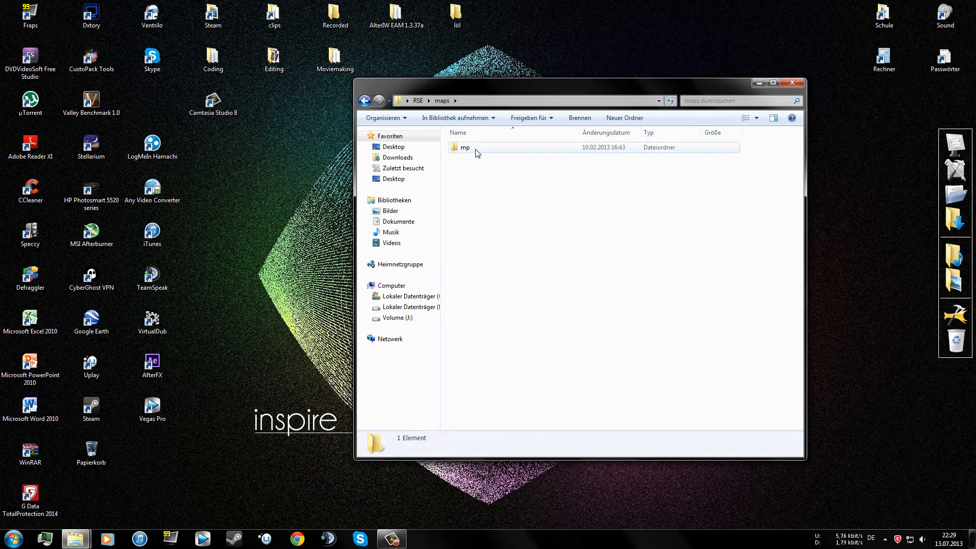
double_click(463, 146)
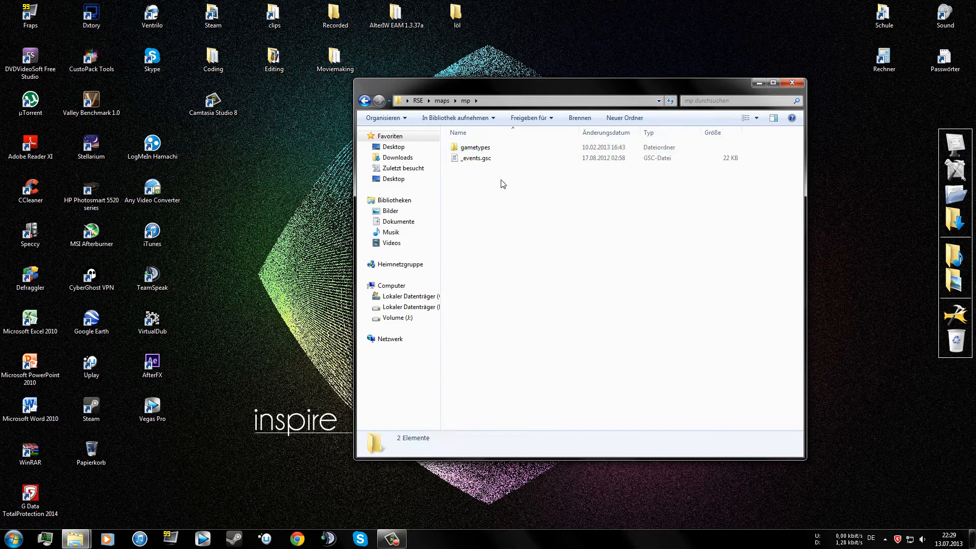
double_click(473, 147)
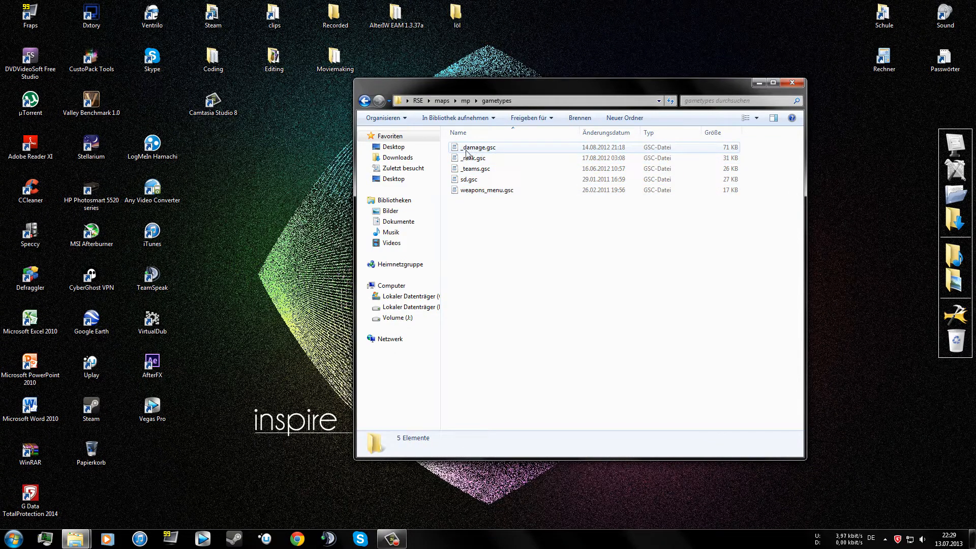
Open _damage.gsc in Notepad++ via the 'Edit with Notepad++' context action.
right_click(467, 150)
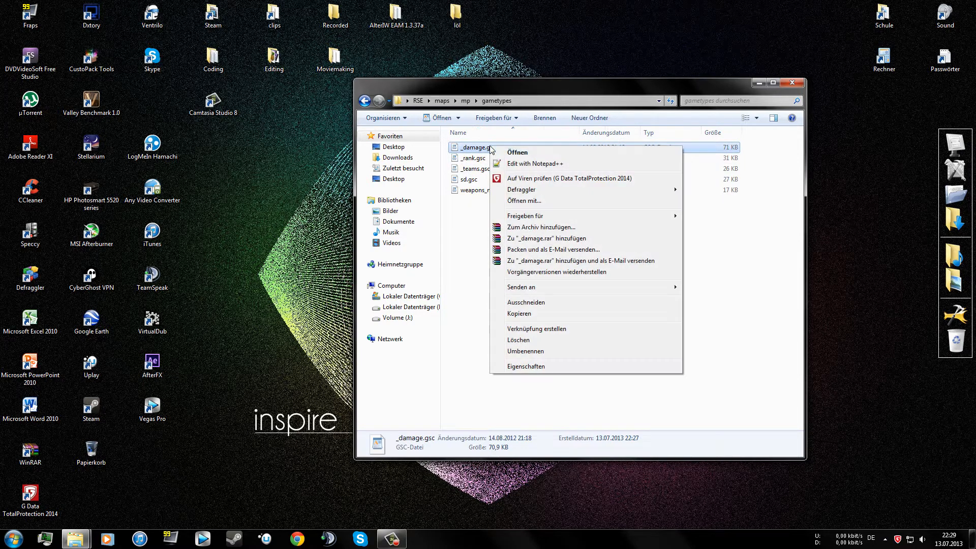
mouse_move(534, 168)
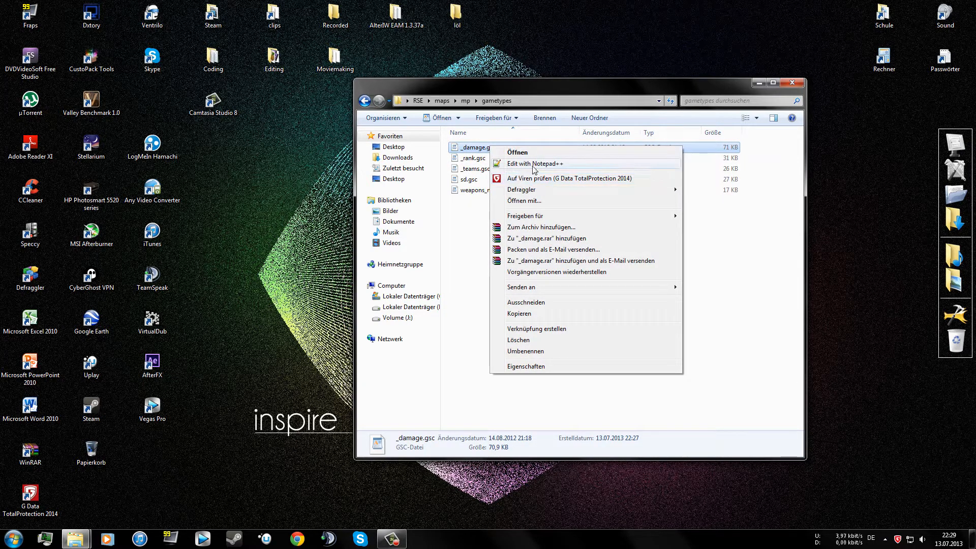
mouse_move(541, 167)
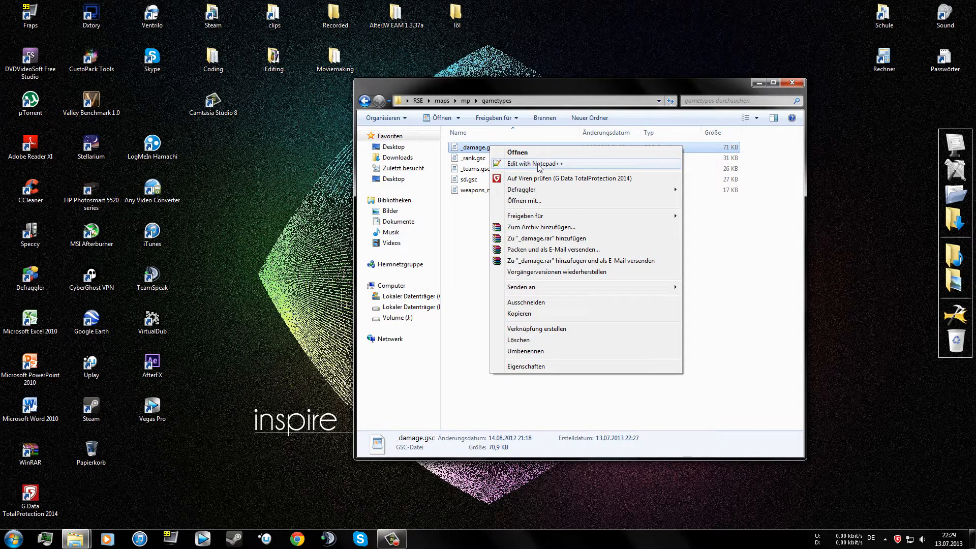
click(535, 162)
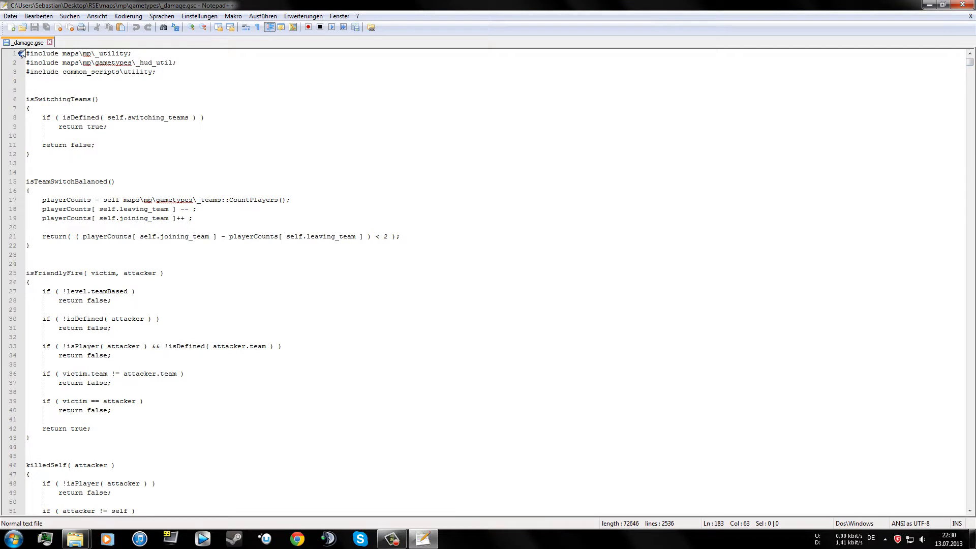
Locate handleFriendlyFireDeath and make a first selection of its card-display lines 138-142.
click(158, 318)
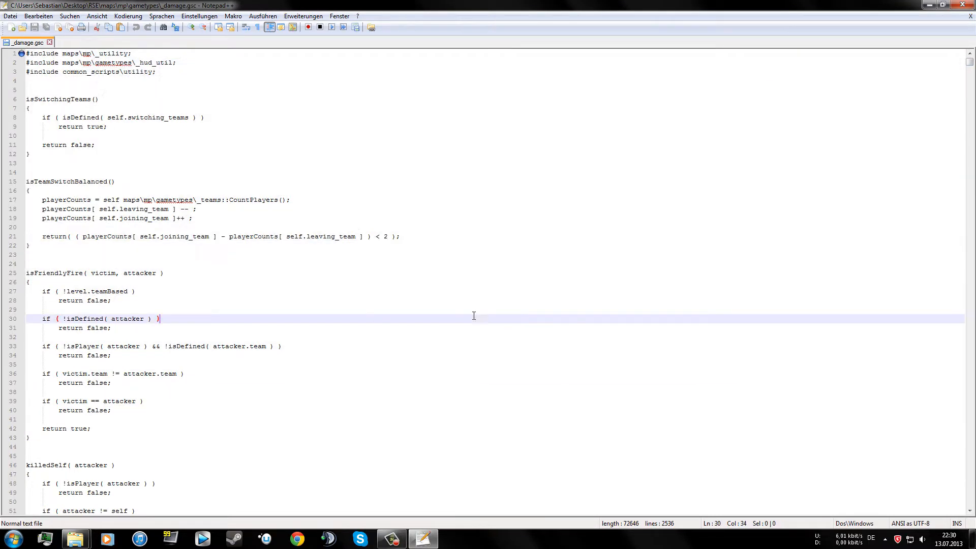
mouse_move(227, 168)
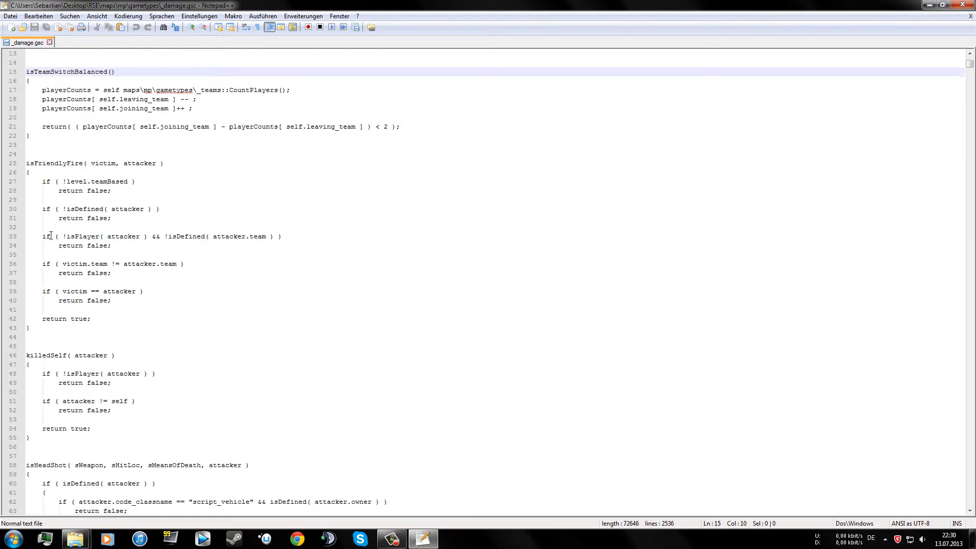
scroll(down, 3)
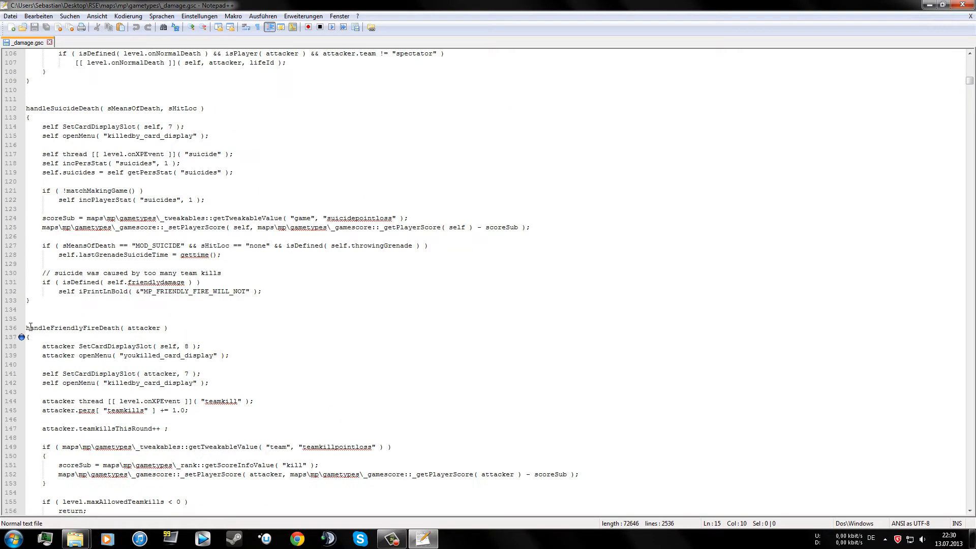
click(37, 346)
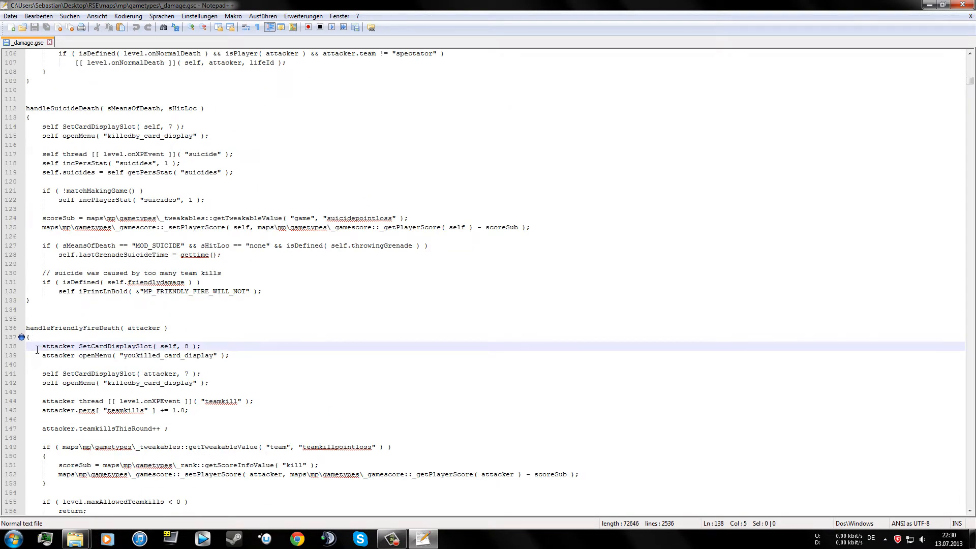
drag(41, 345, 209, 383)
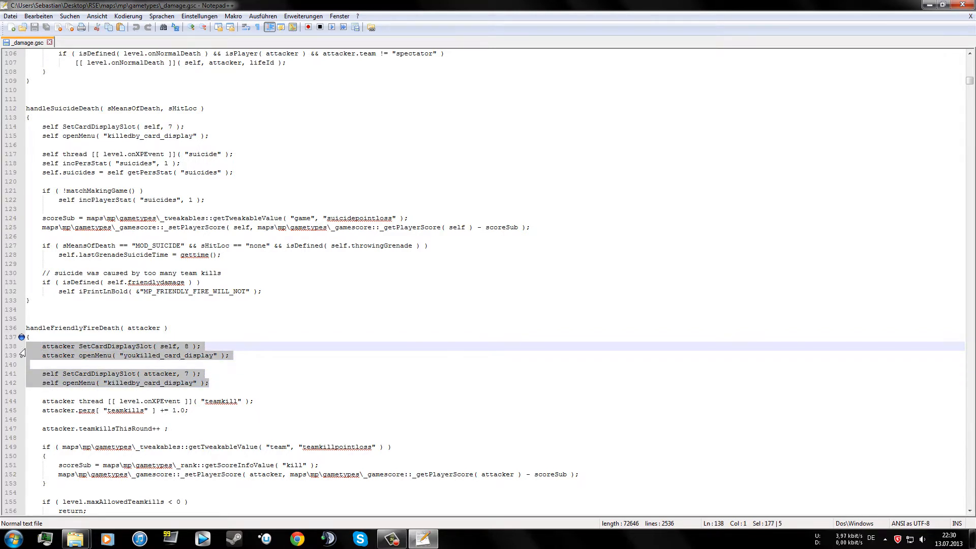
click(220, 387)
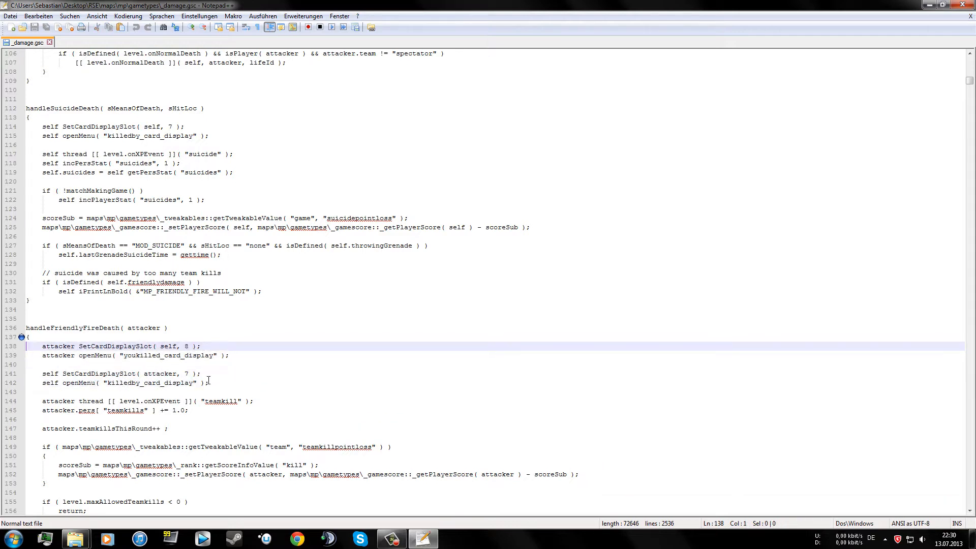
Reselect the SetCardDisplaySlot and openMenu lines in handleFriendlyFireDeath for deletion.
drag(42, 345, 209, 382)
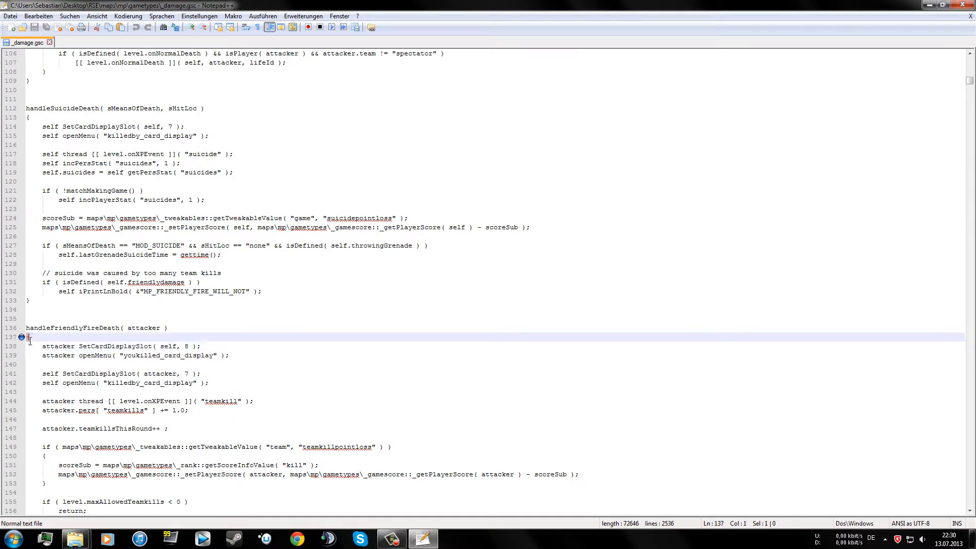
drag(42, 346, 229, 356)
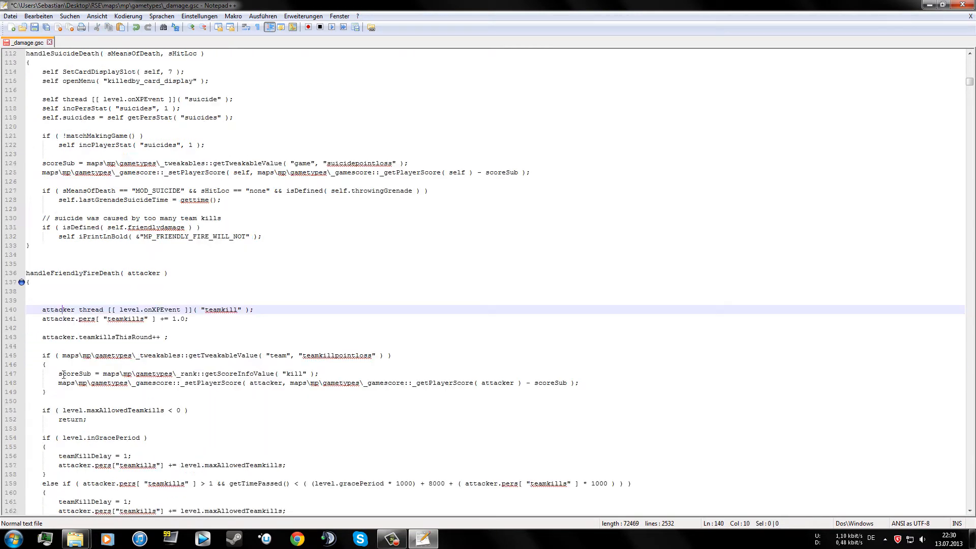
Select and delete the SetCardDisplaySlot and openMenu lines 184-188 in handleNormalDeath.
scroll(down, 3)
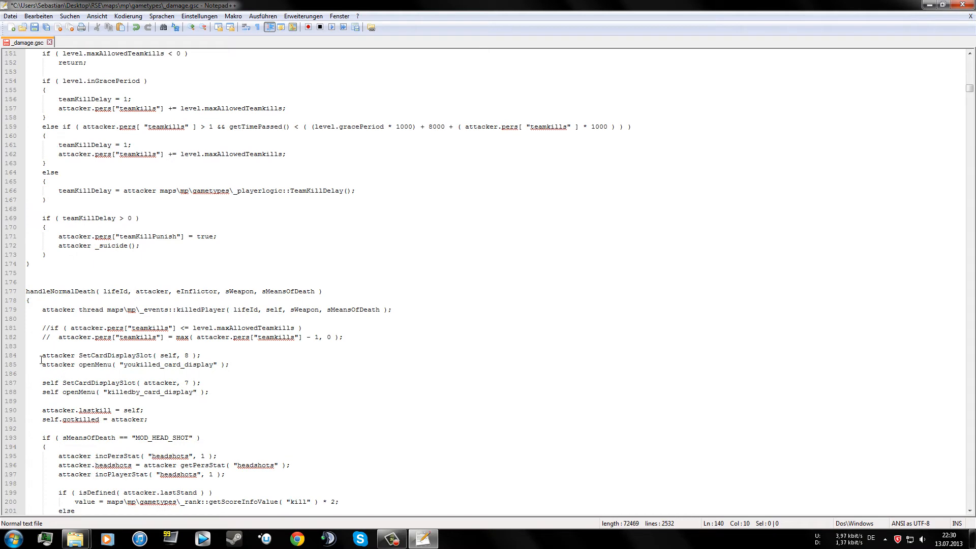
drag(42, 355, 207, 391)
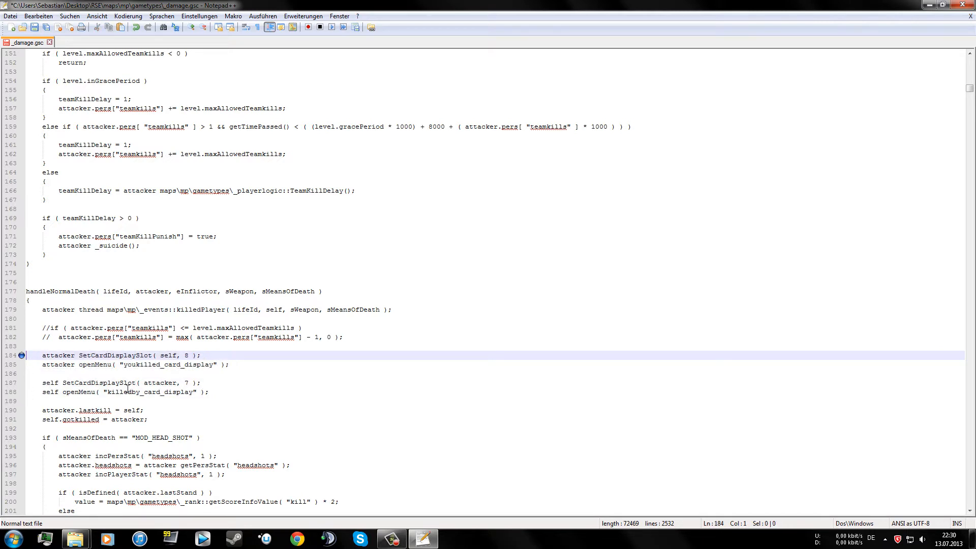
drag(41, 363, 209, 391)
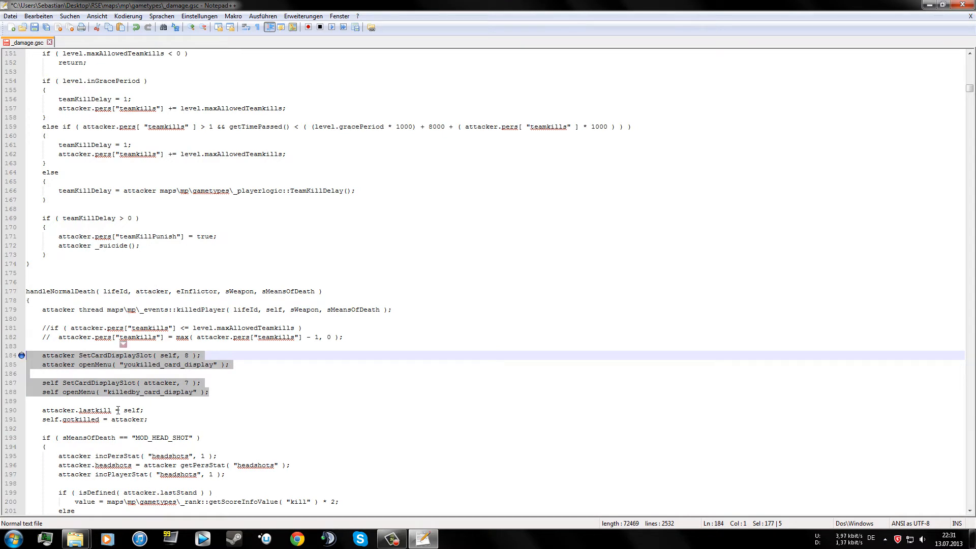
key(Delete)
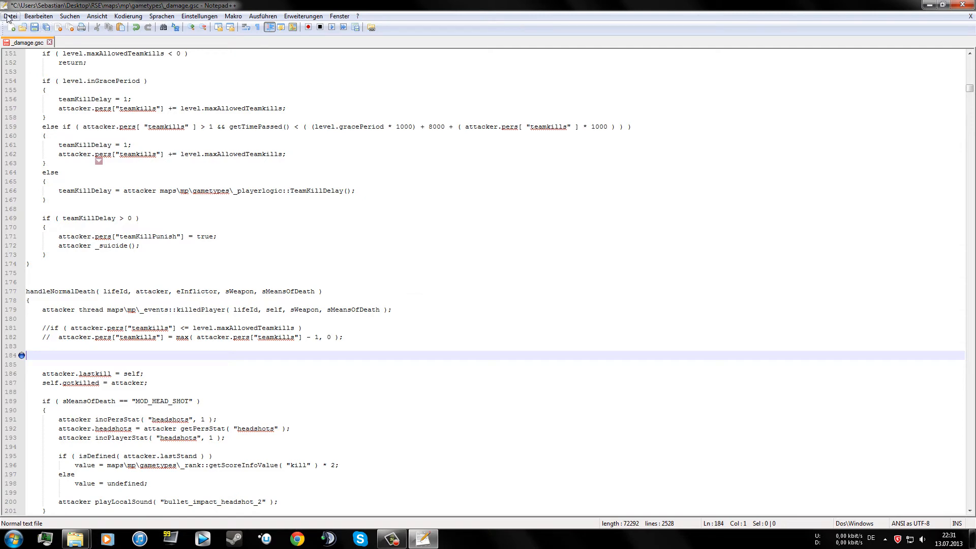
Save the edited _damage.gsc and go to Steam's common games folder in Explorer.
click(18, 17)
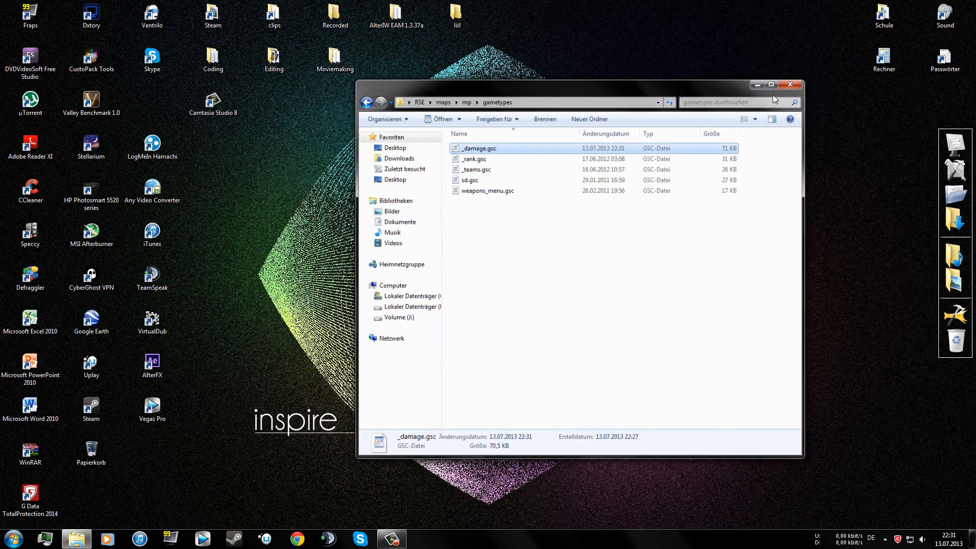
click(788, 85)
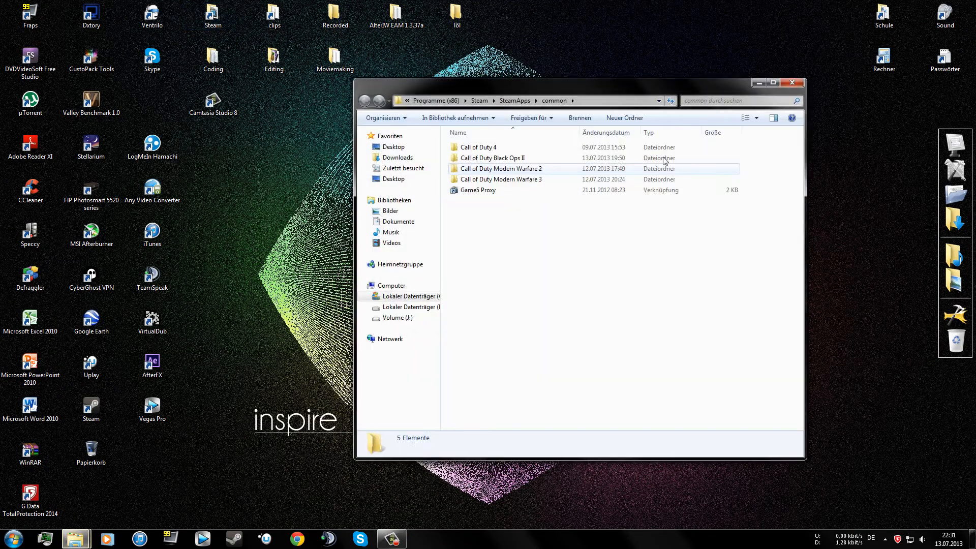
Drag the desktop RSE folder into Call of Duty Modern Warfare 2\mods, merging with the existing RSE.
double_click(500, 169)
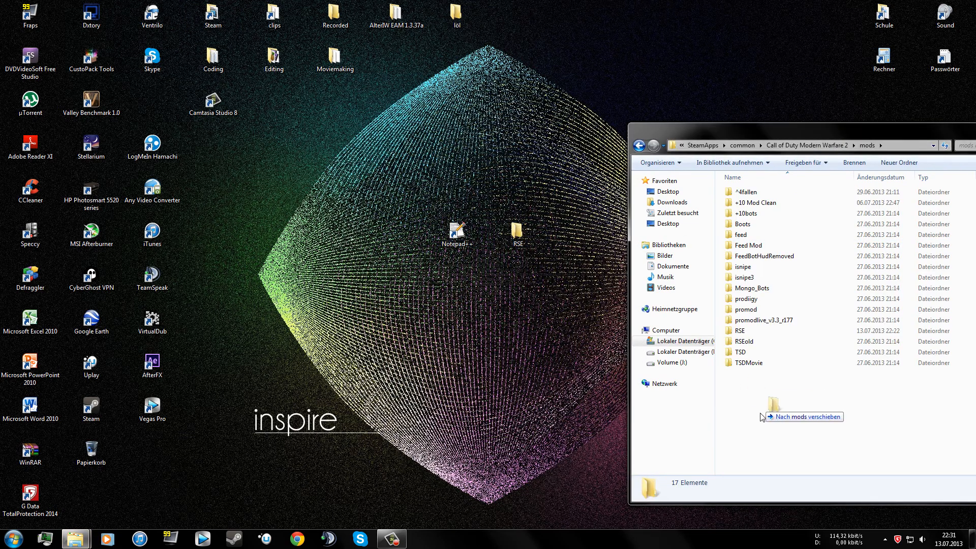
drag(517, 234, 774, 417)
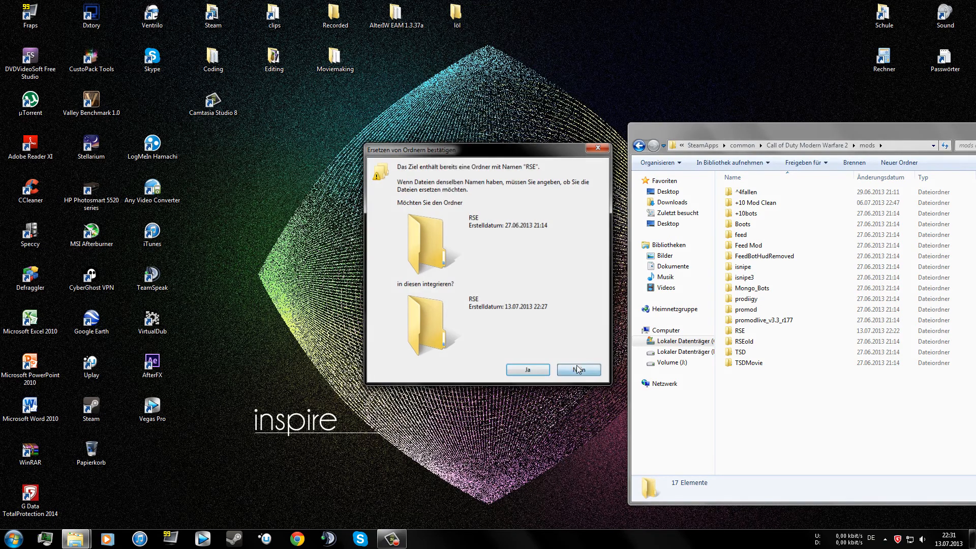